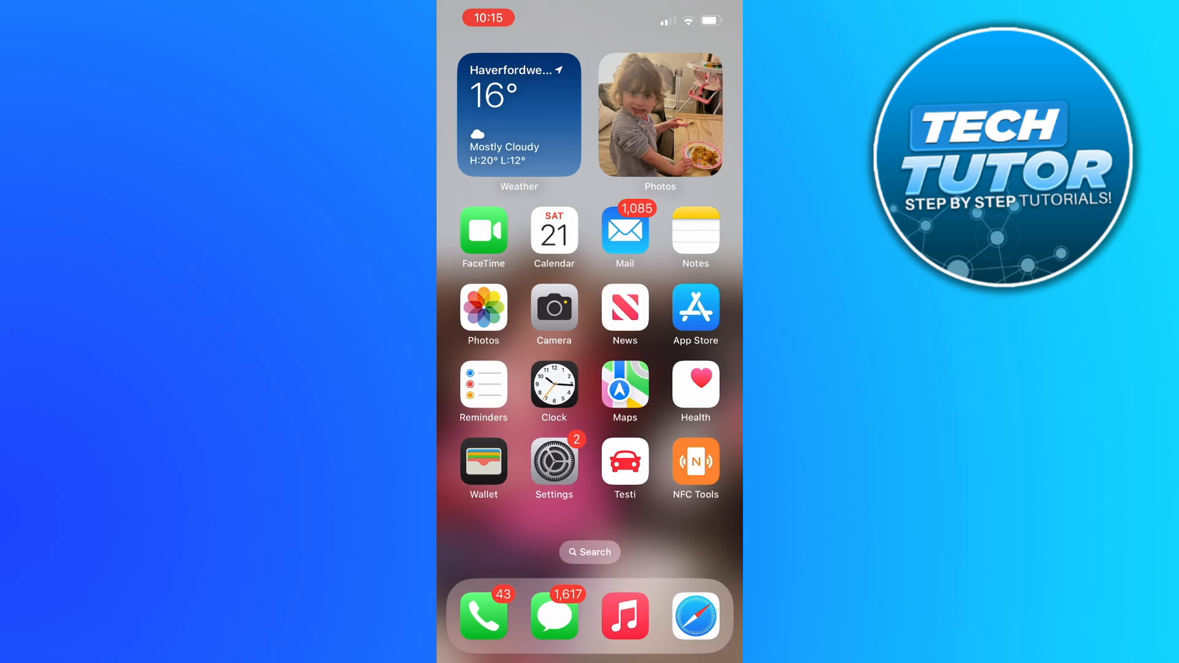
Swipe down from the top-right corner to reveal Control Centre over the home screen.
left_click_drag(707, 15, 707, 225)
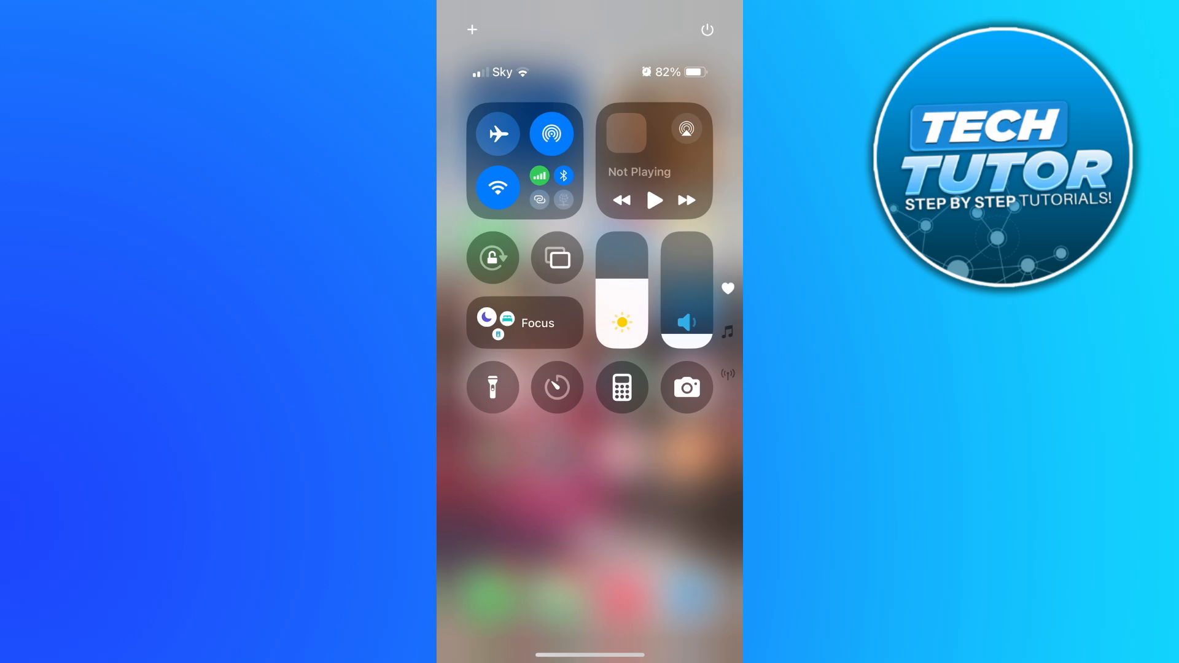
Enable the Do Not Disturb focus from the Focus tile's mode list.
left_click(526, 322)
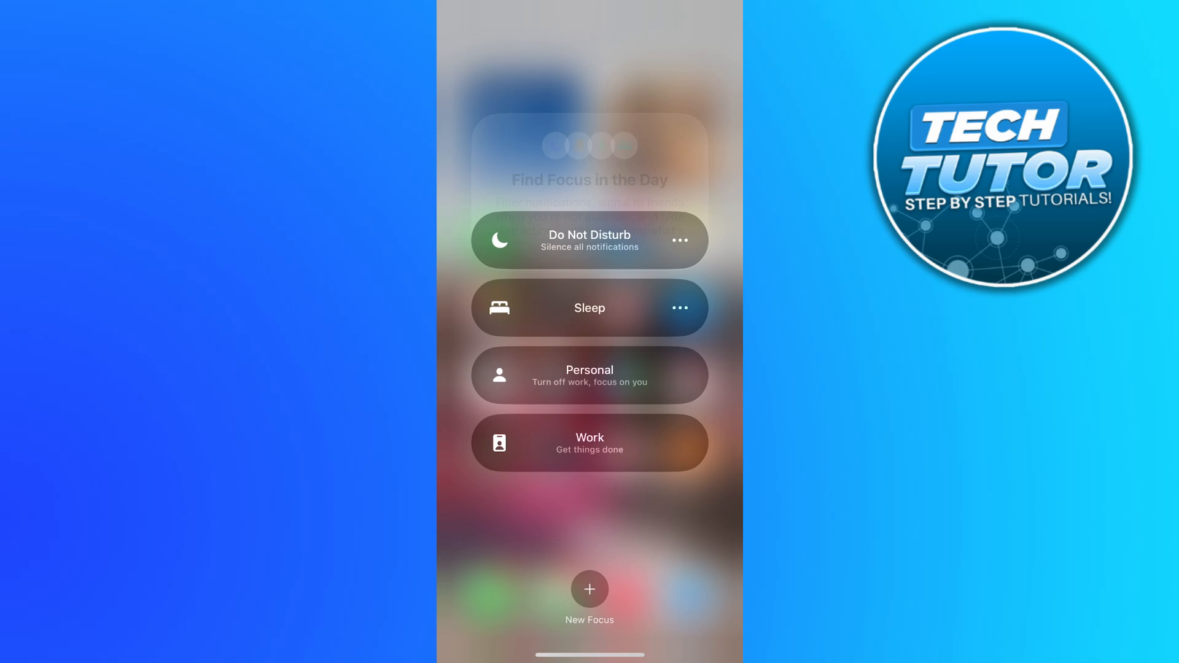
left_click(590, 241)
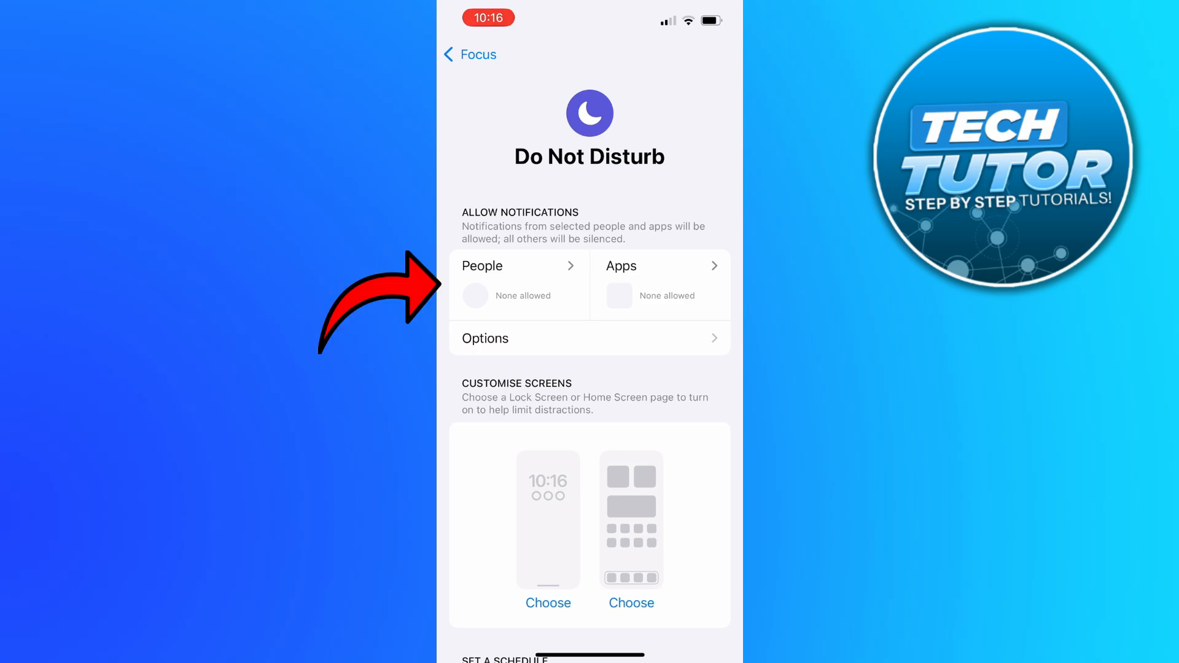
Go into the Do Not Disturb People allow-list showing selected people and Favourites calls.
left_click(507, 265)
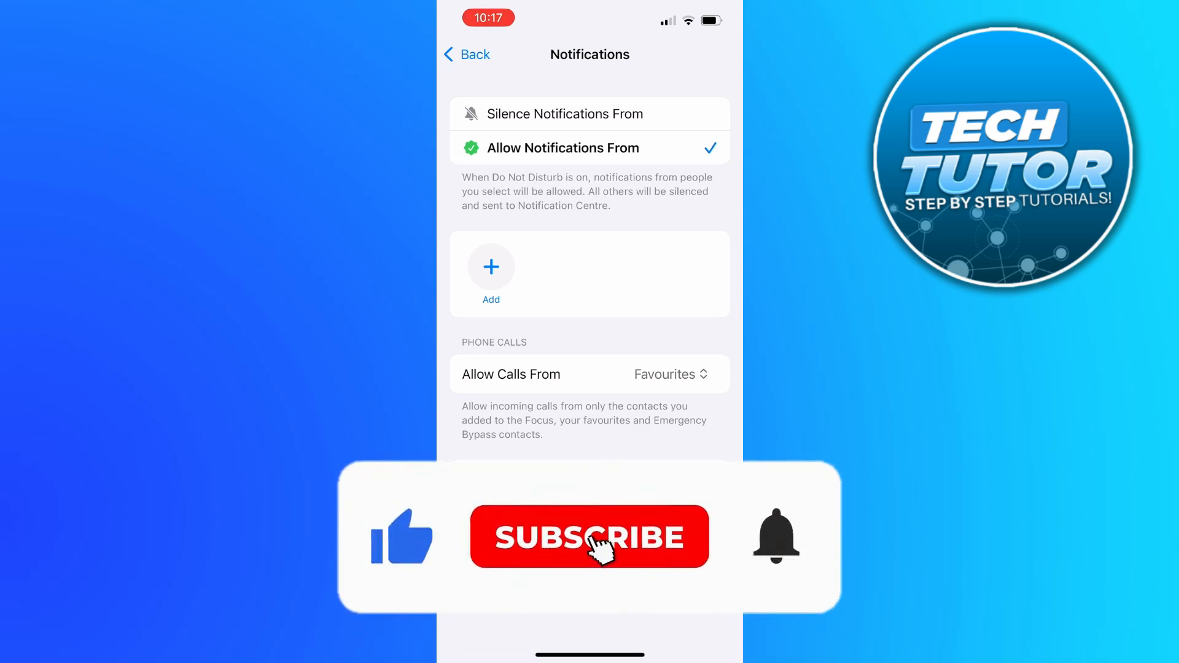
Select an option on the People notifications page, keeping selected people and Favourites calls.
left_click(590, 538)
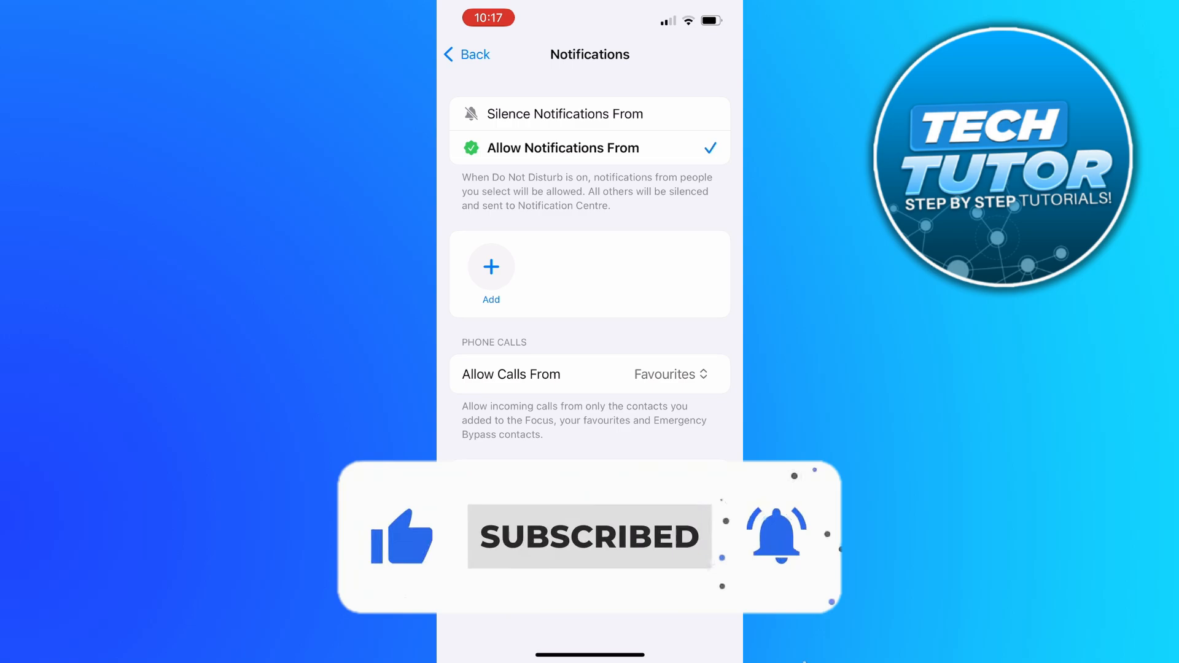